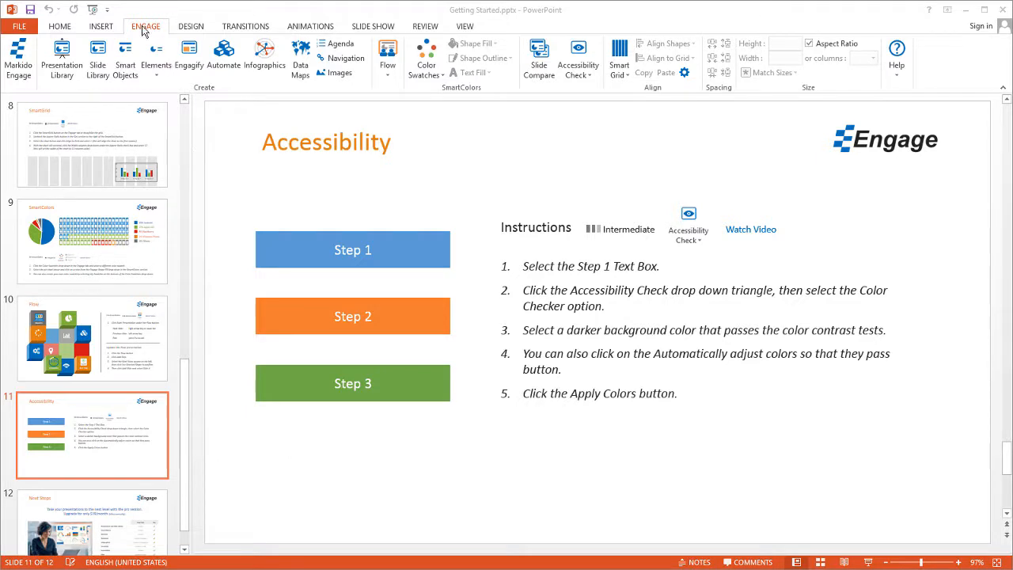
pyautogui.moveTo(301, 229)
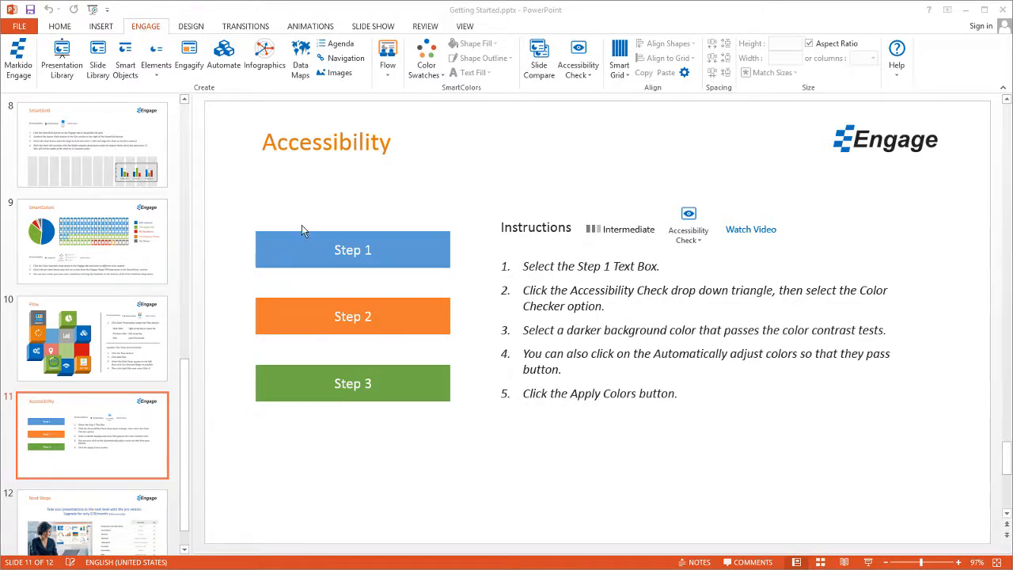
# Select the Step 1 box and open the Engage Accessibility Check drop-down
pyautogui.click(351, 251)
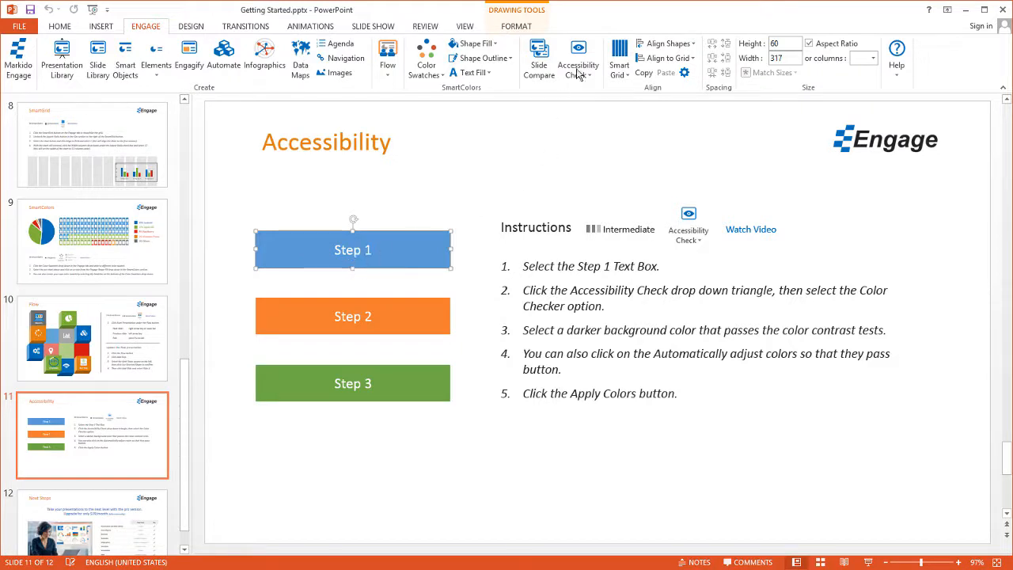
pyautogui.click(579, 75)
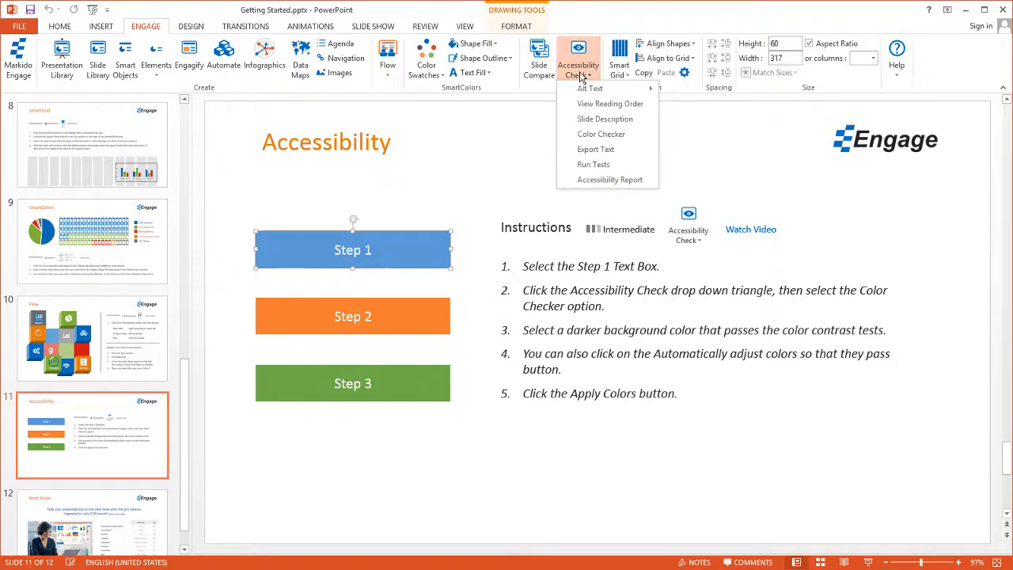
pyautogui.moveTo(602, 133)
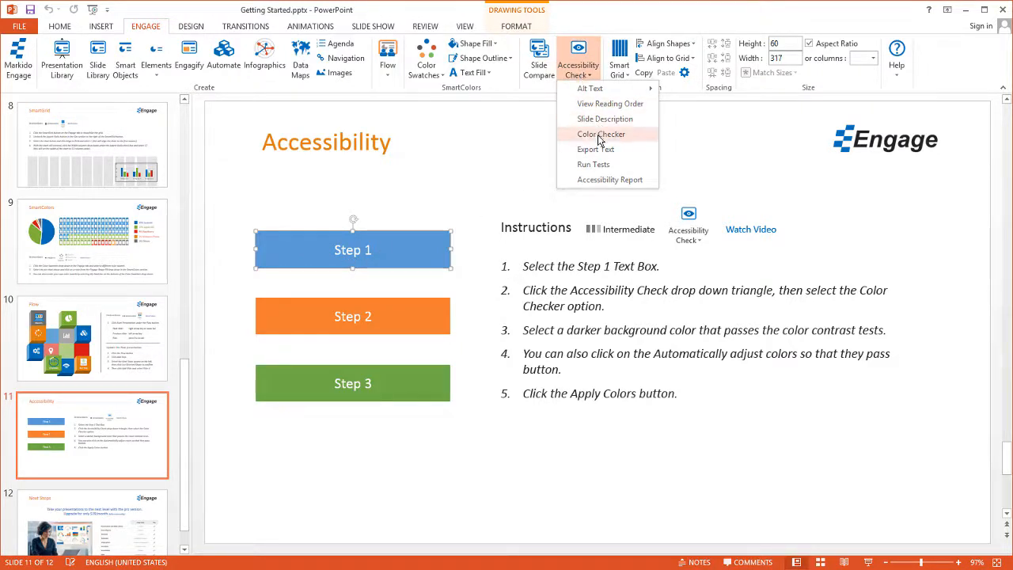
# Run the Color Checker on the Step 1 box to see its white-on-blue contrast results
pyautogui.click(601, 133)
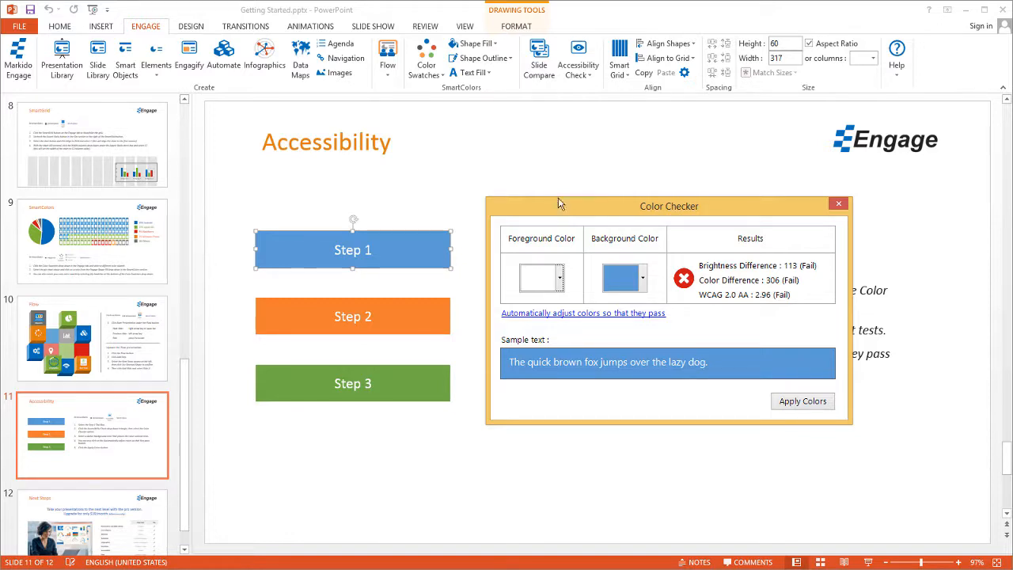
pyautogui.moveTo(537, 253)
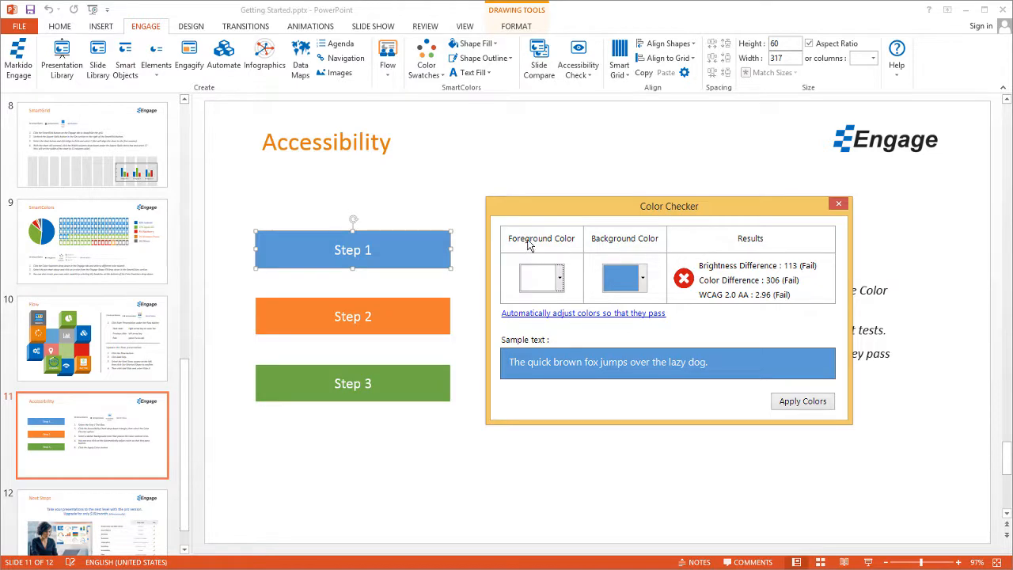
pyautogui.moveTo(649, 250)
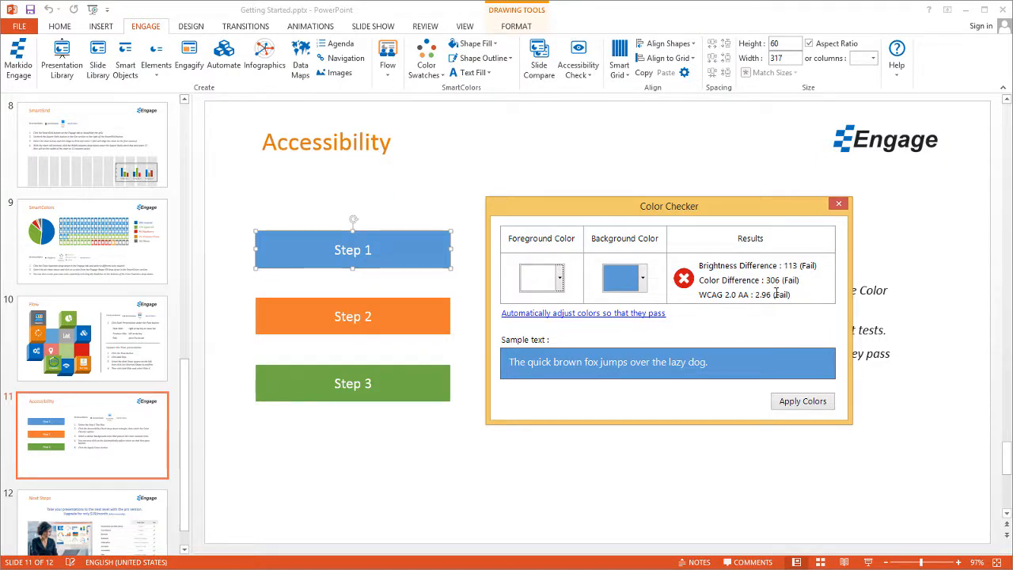
pyautogui.moveTo(725, 266)
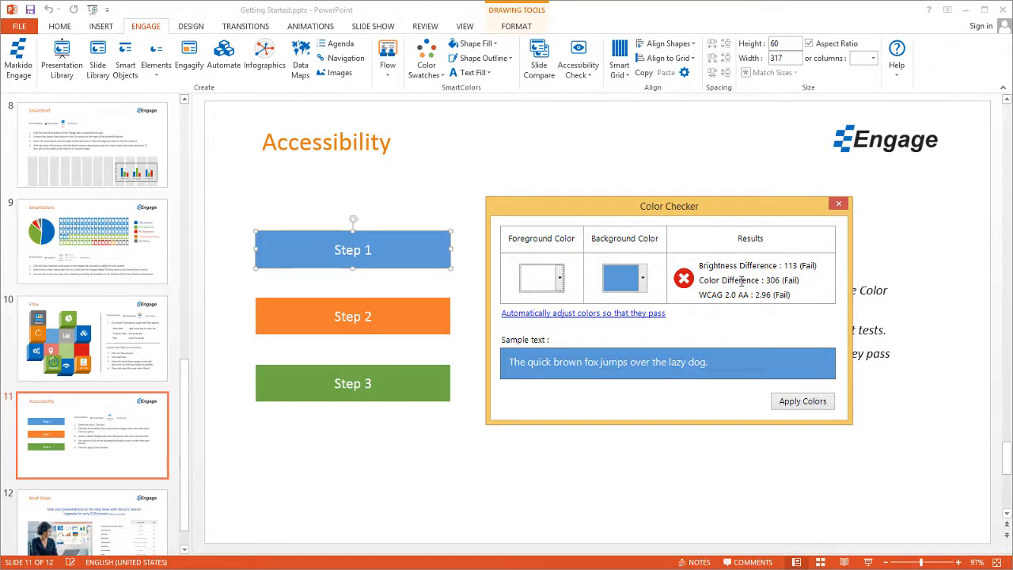
pyautogui.moveTo(720, 300)
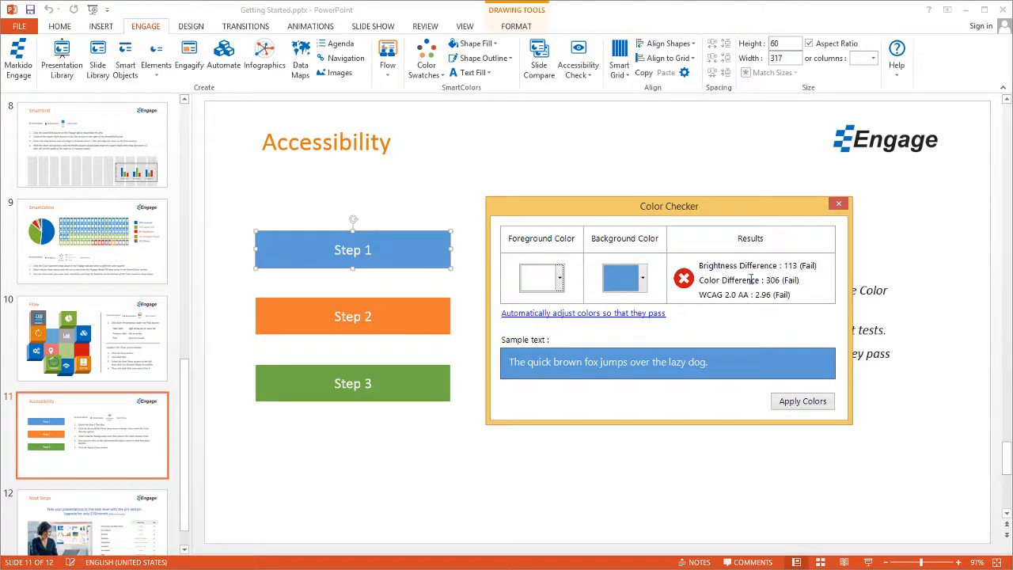
pyautogui.moveTo(621, 252)
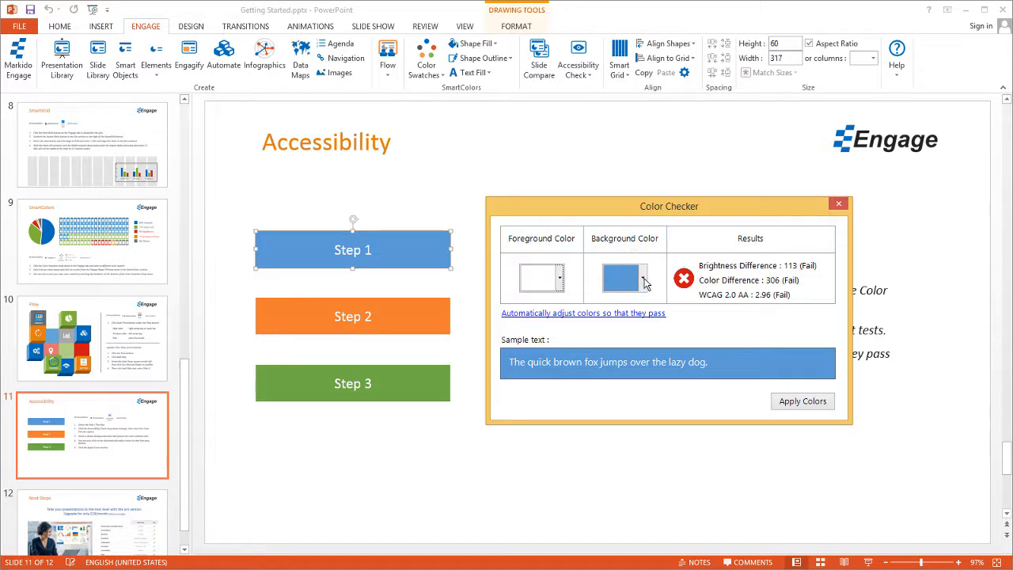
# Preview a darker blue background swatch in the Color Checker, then reopen the palette
pyautogui.click(643, 279)
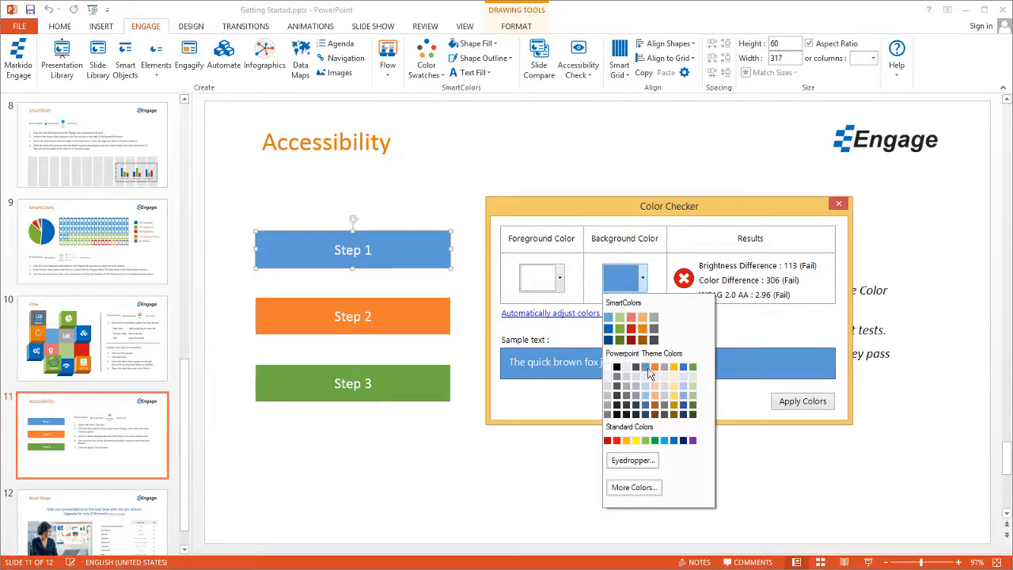
pyautogui.click(645, 375)
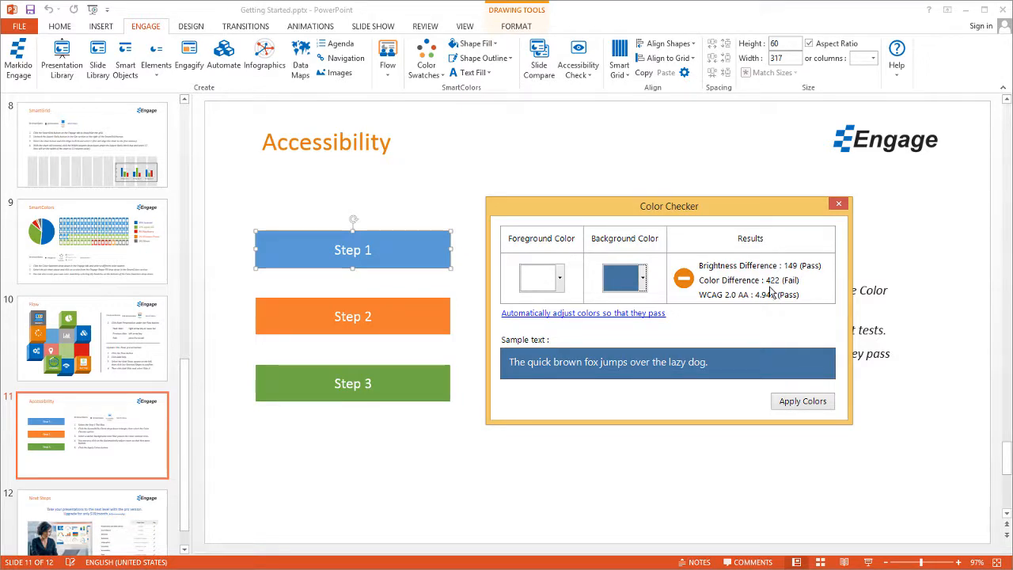
pyautogui.click(620, 278)
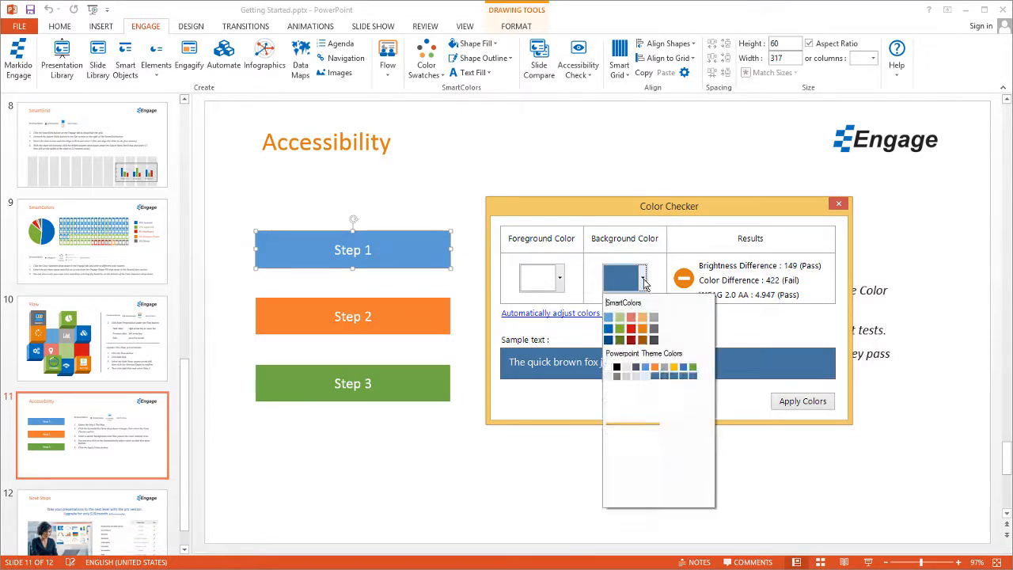
pyautogui.click(643, 277)
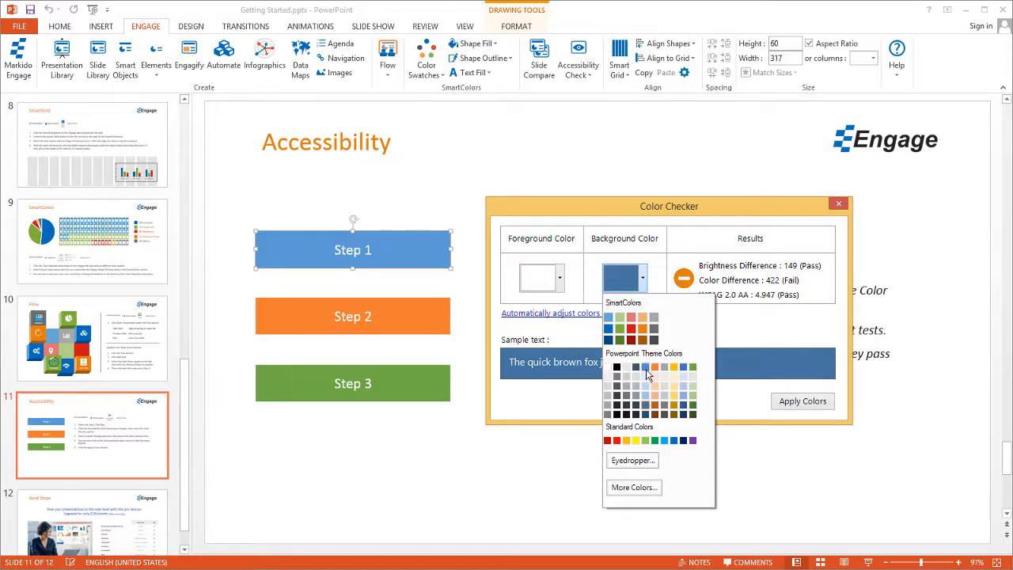
# Restore the light blue, auto-adjust to passing colors, and apply the dark navy to Step 1
pyautogui.click(646, 367)
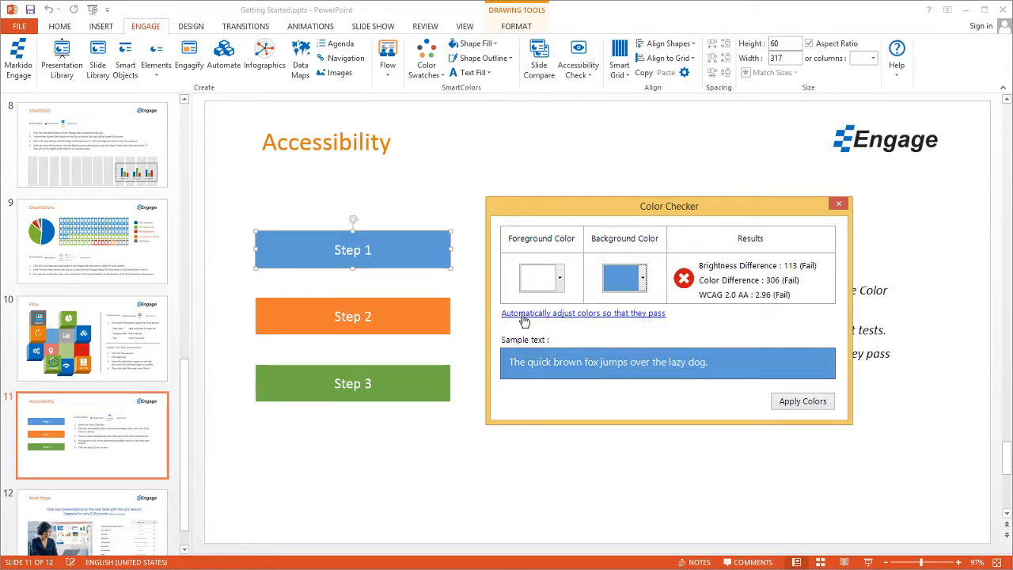
pyautogui.moveTo(572, 323)
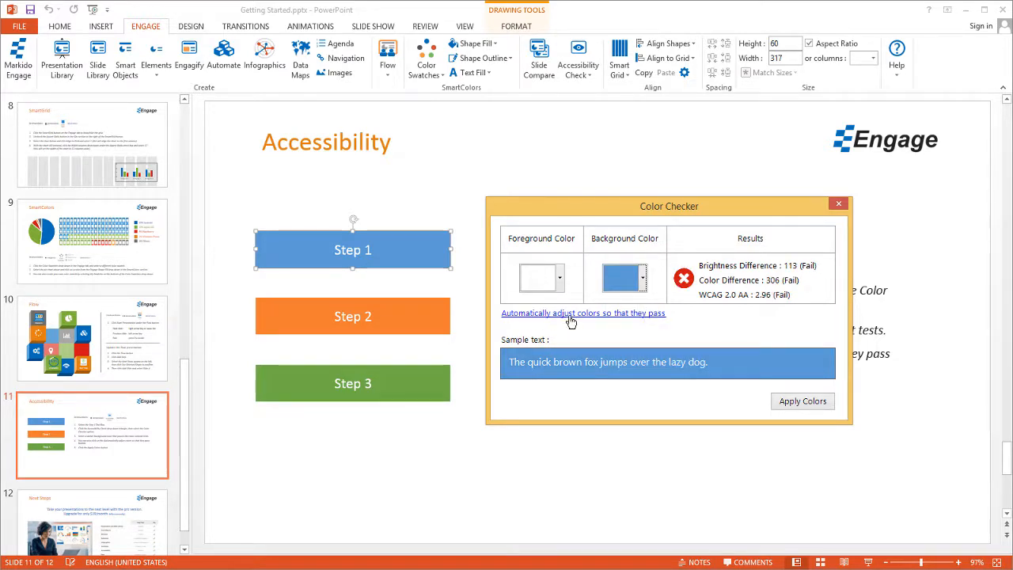
pyautogui.click(583, 314)
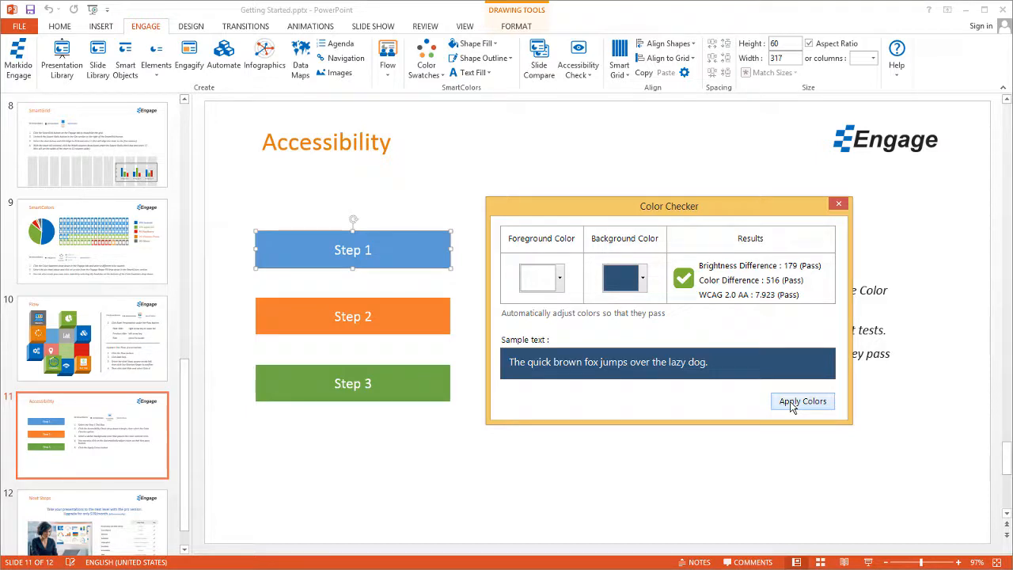
pyautogui.click(803, 402)
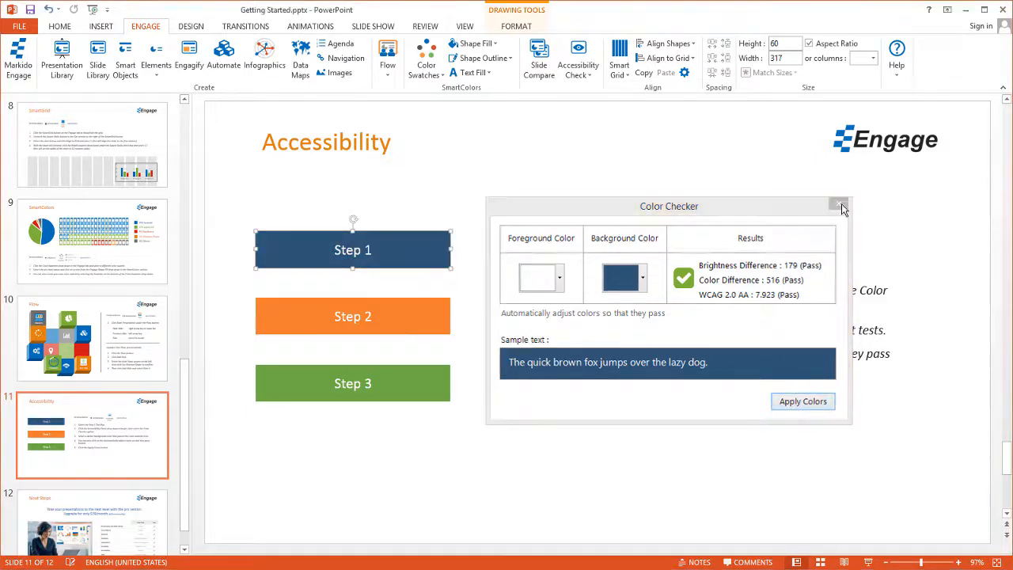
# Close the Color Checker, review the Accessibility Check pane's settings, then close the pane
pyautogui.click(839, 204)
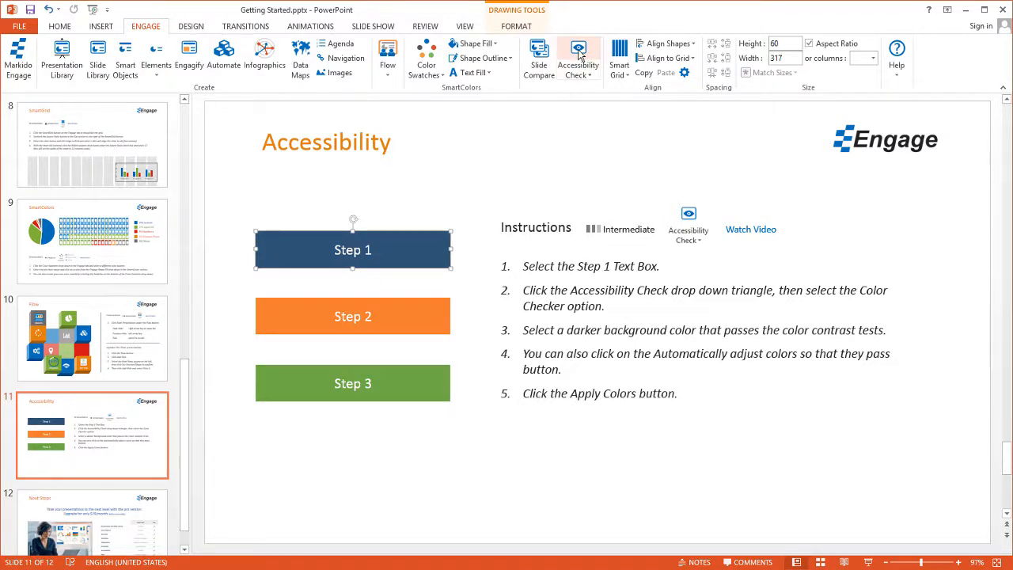
pyautogui.click(578, 50)
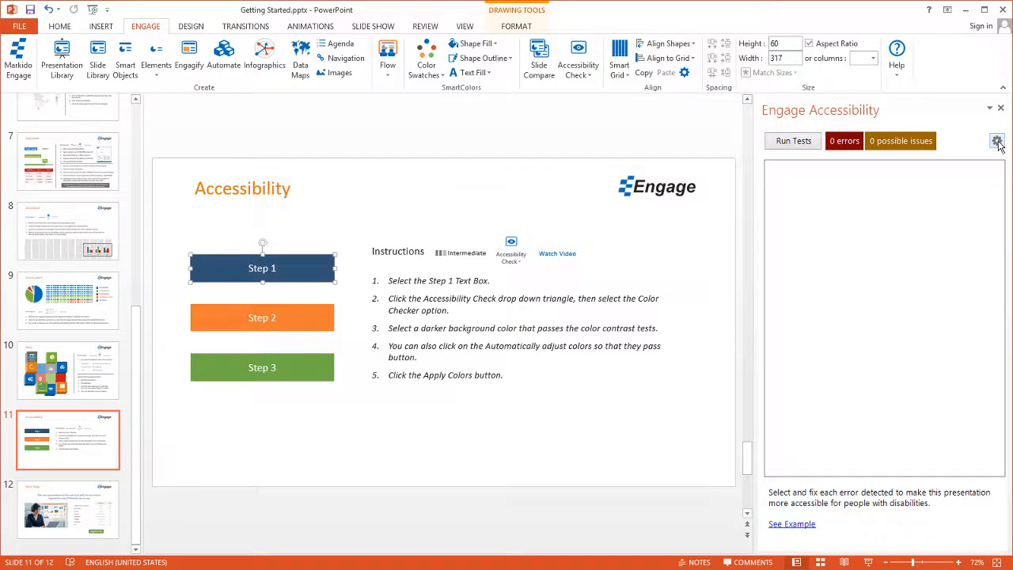
pyautogui.click(997, 139)
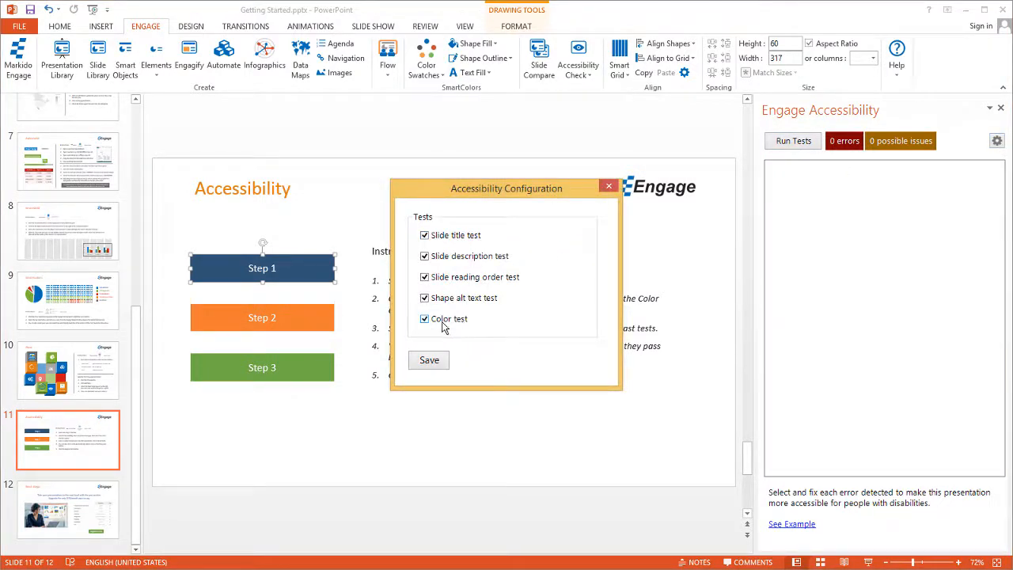
pyautogui.click(429, 361)
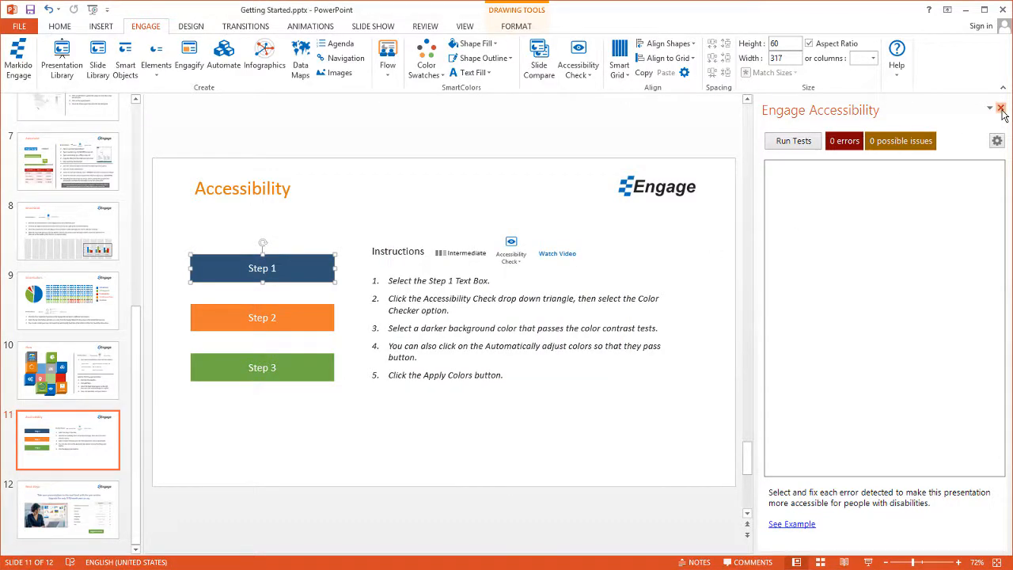
pyautogui.click(1000, 108)
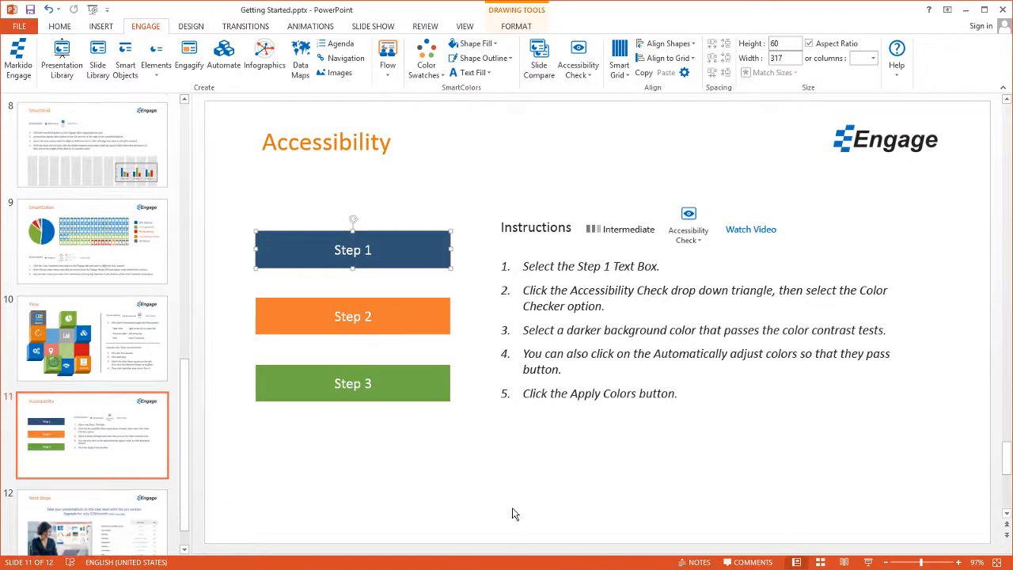